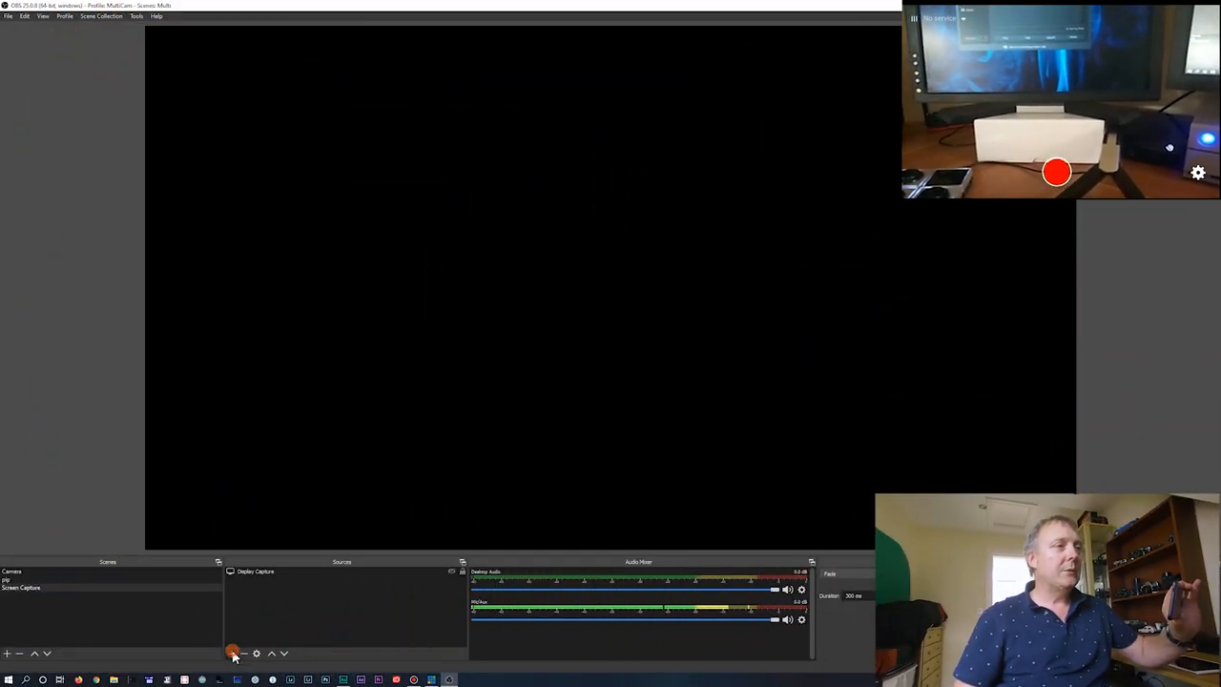
- Add an NDI Source to the Screen Capture scene from the Sources menu
left_click(231, 654)
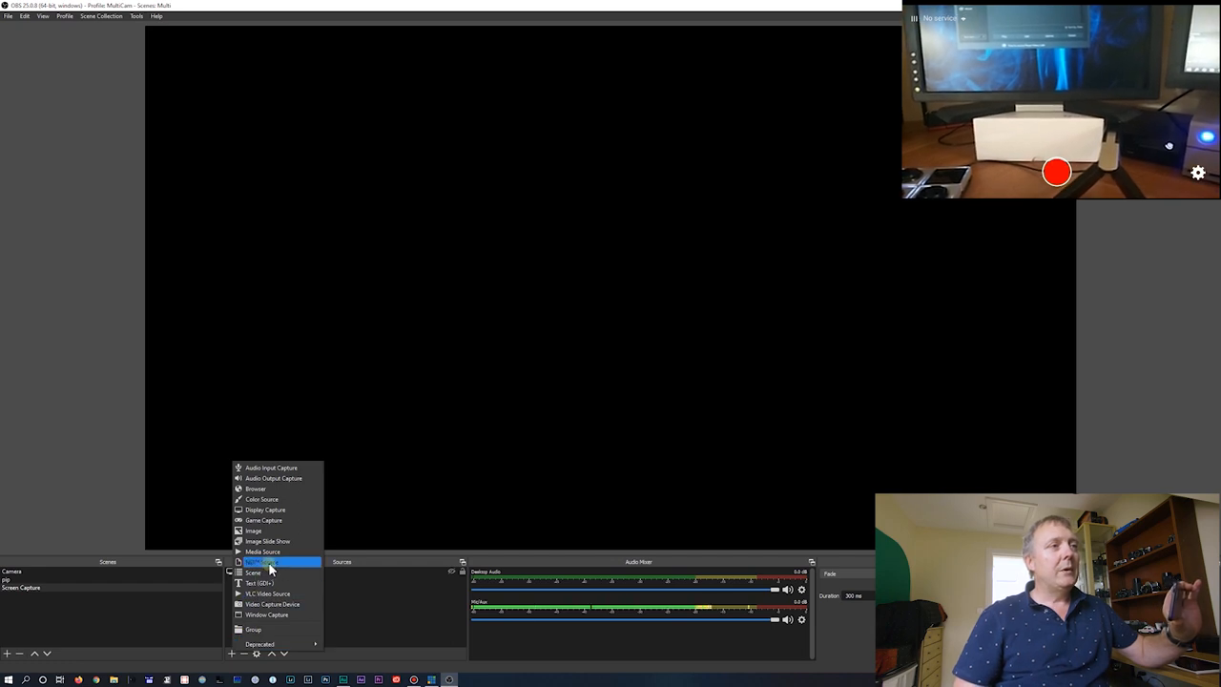
left_click(254, 562)
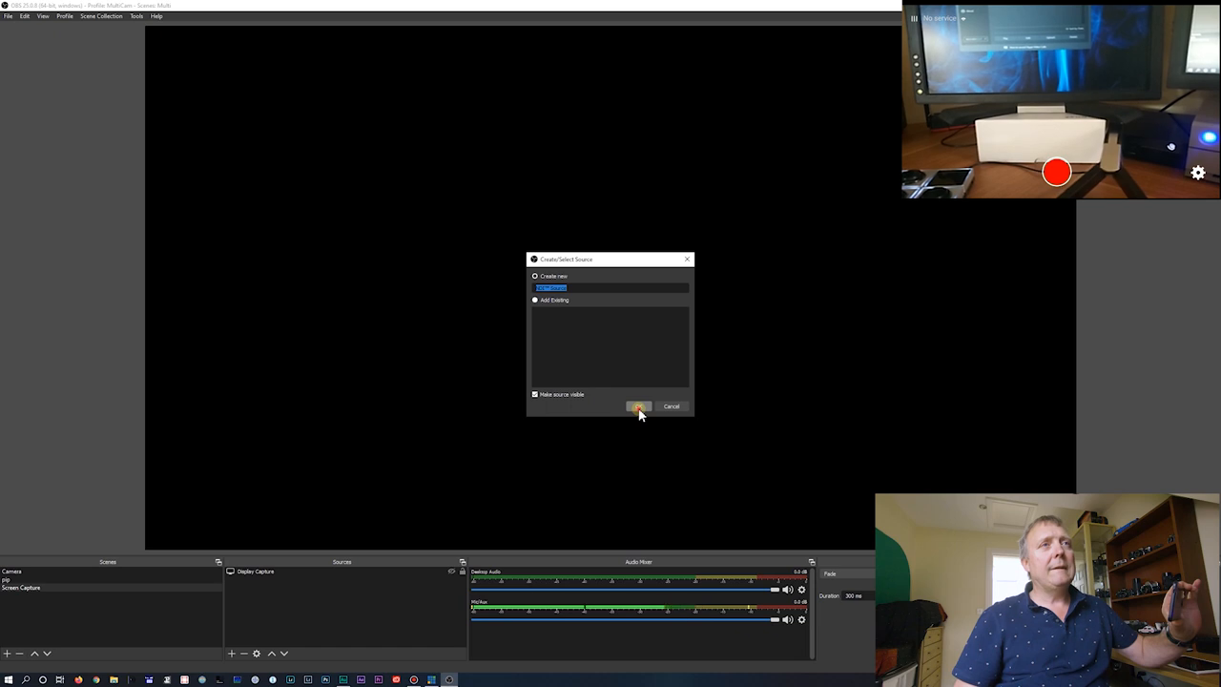
- Create the NDI Source and review its Bandwidth options, keeping Highest
left_click(638, 407)
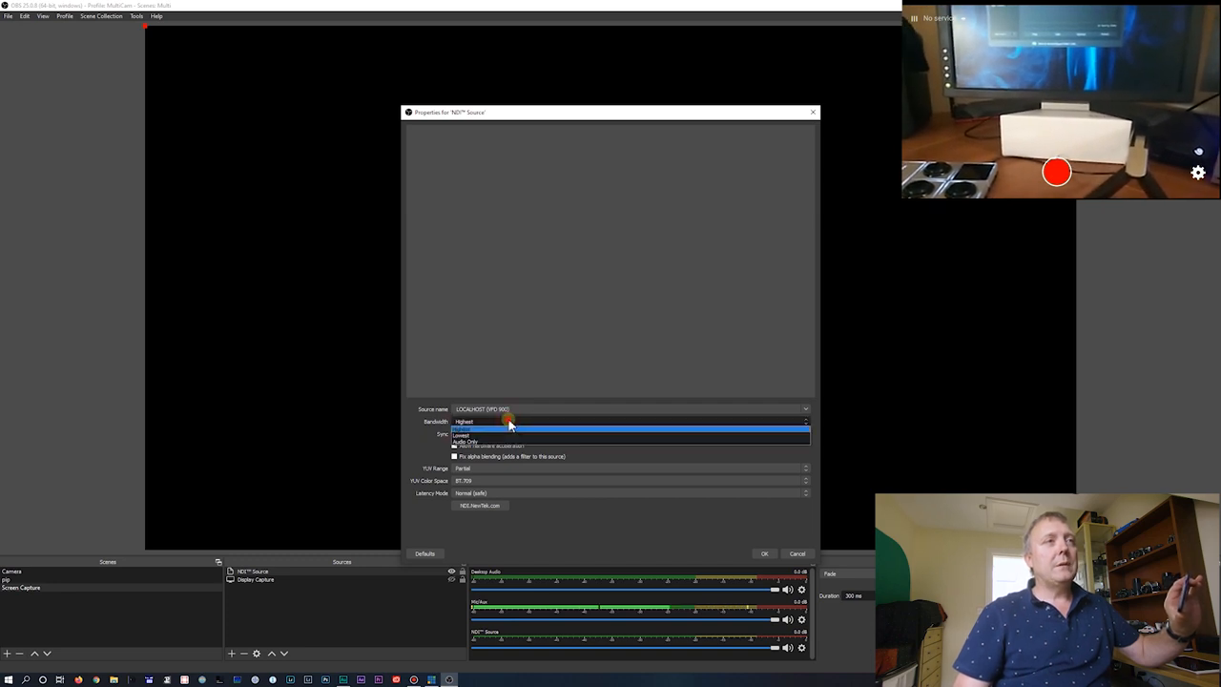
left_click(464, 427)
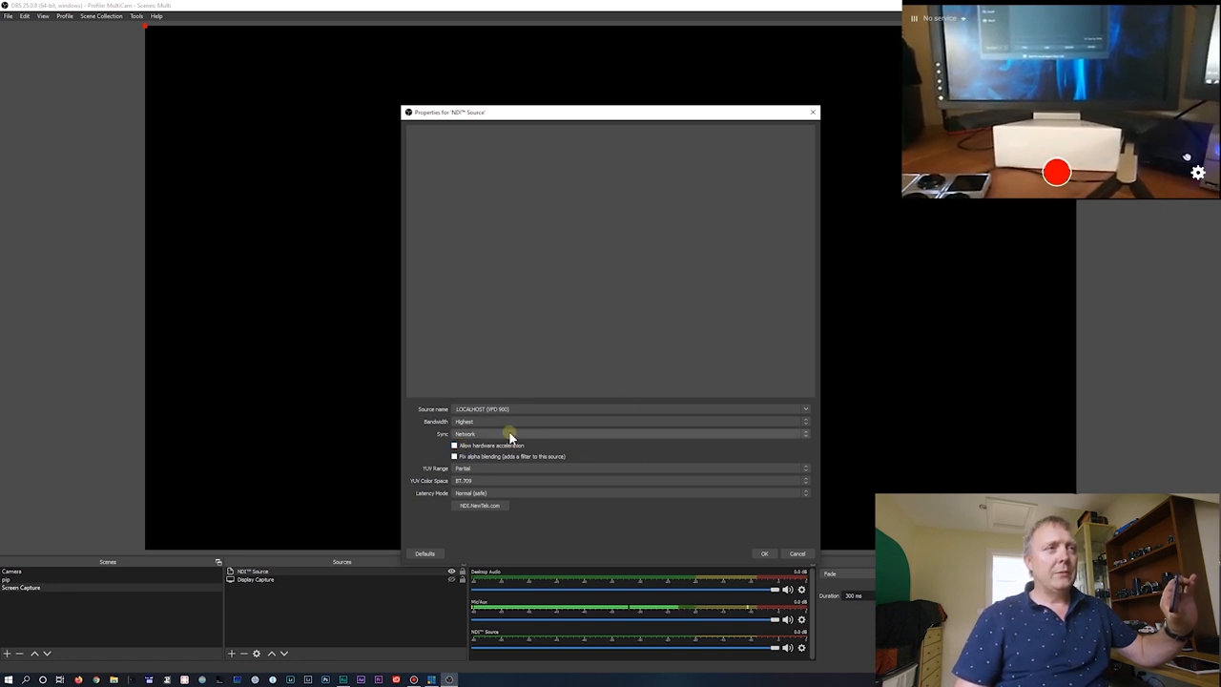
mouse_move(561, 513)
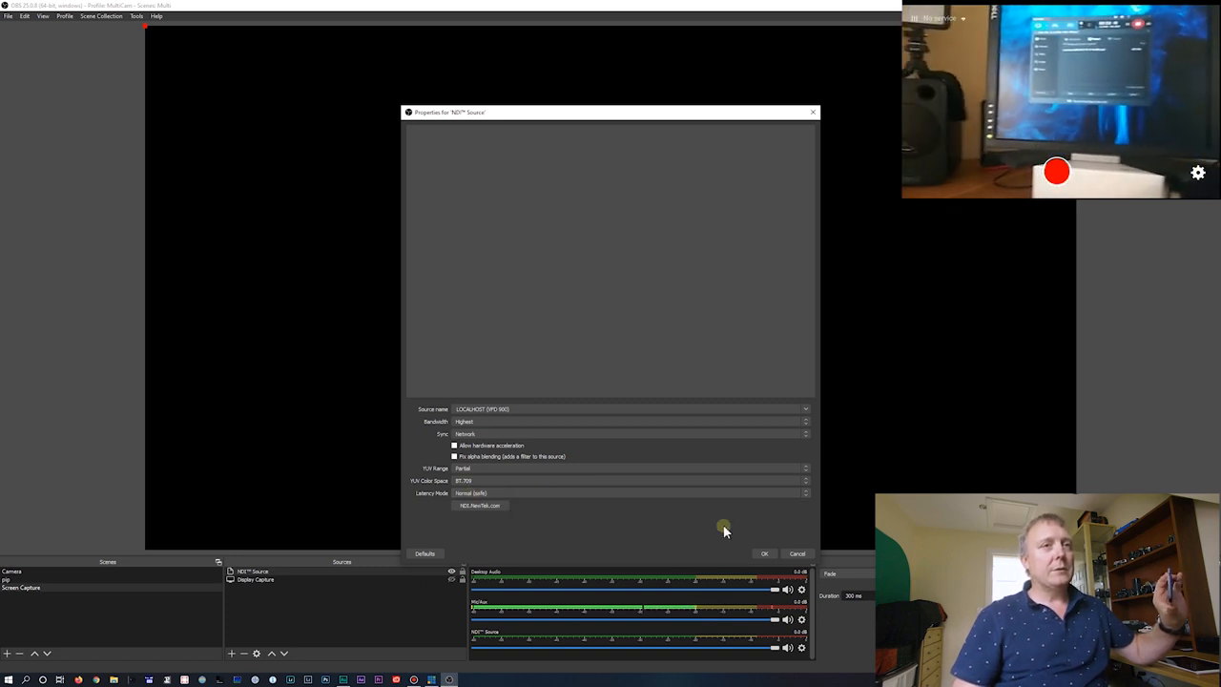
- Confirm the NDI Source settings and fit the phone camera feed to the canvas
left_click(764, 553)
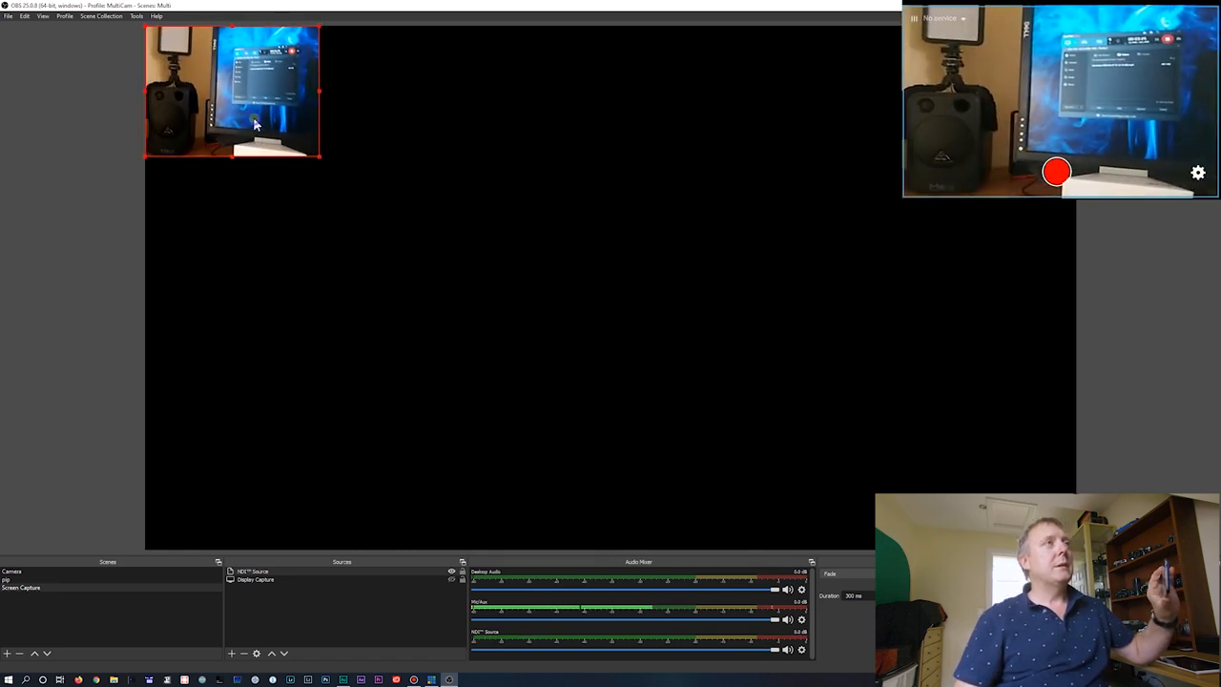
right_click(256, 124)
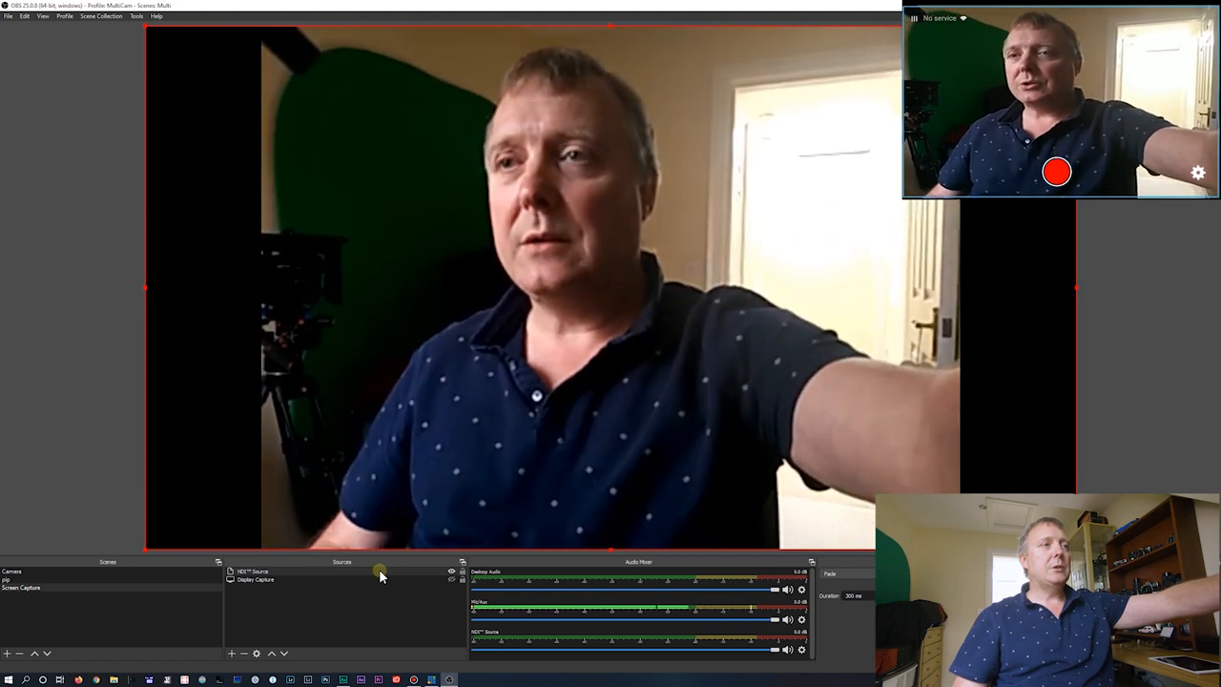
- Reopen the NDI Source properties and apply Low (experimental) latency mode
double_click(254, 570)
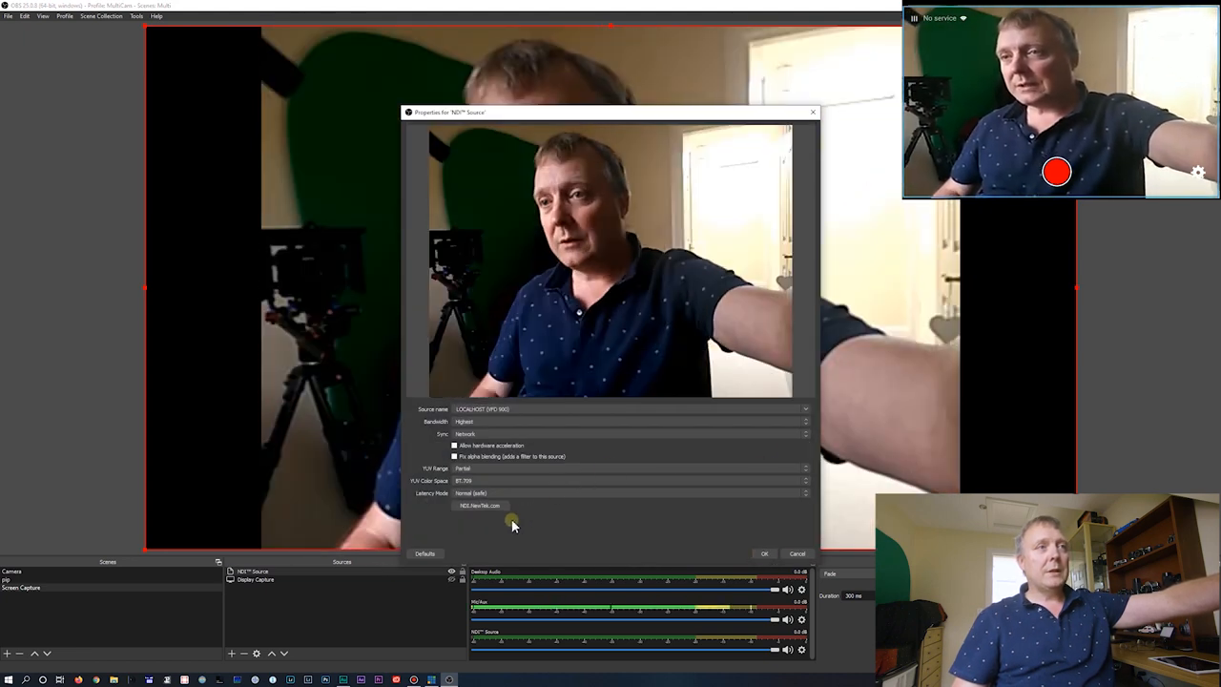
left_click(804, 493)
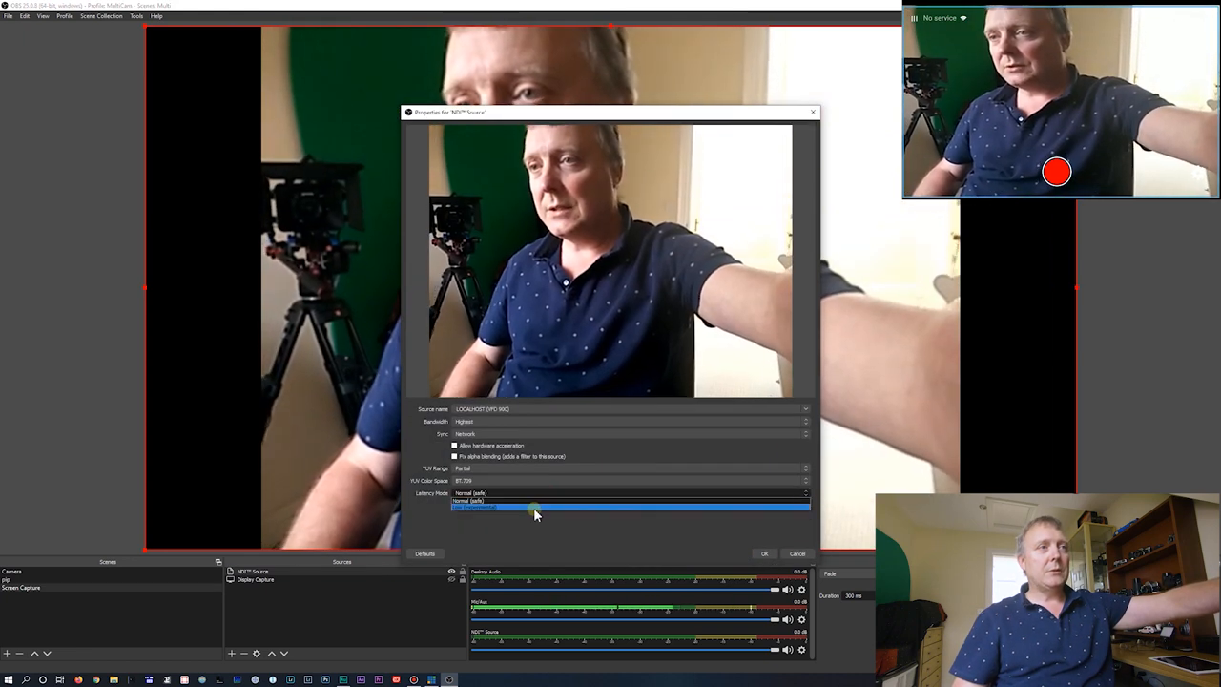
left_click(534, 508)
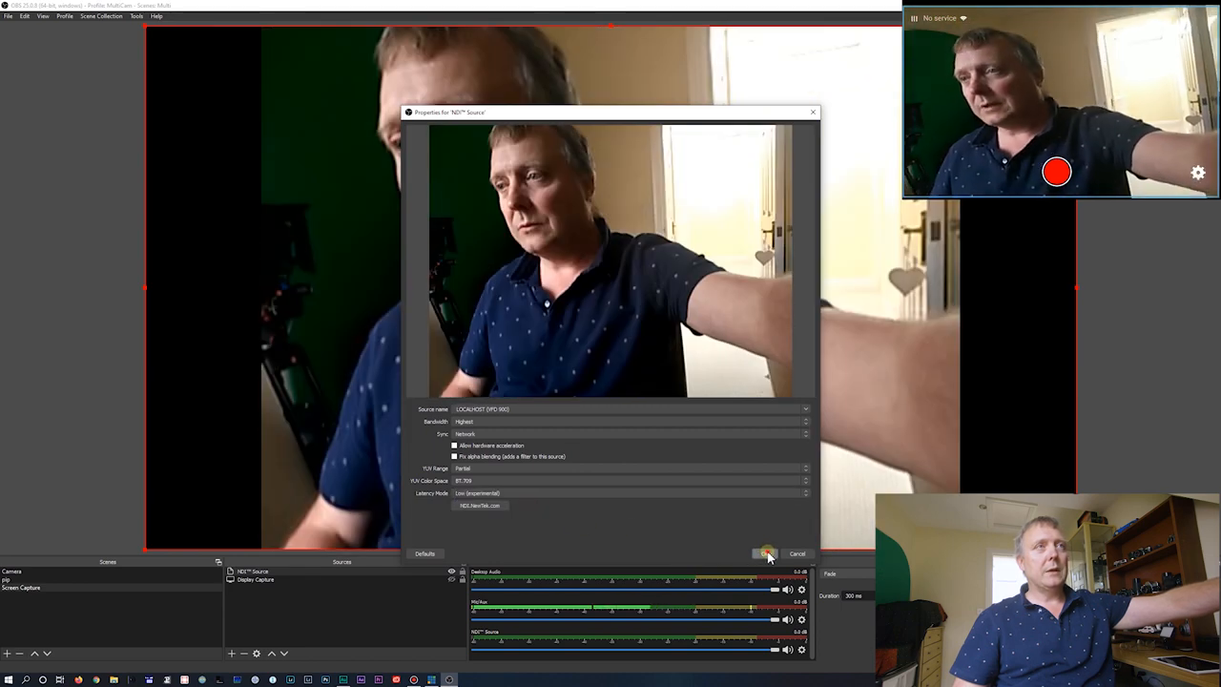
left_click(766, 553)
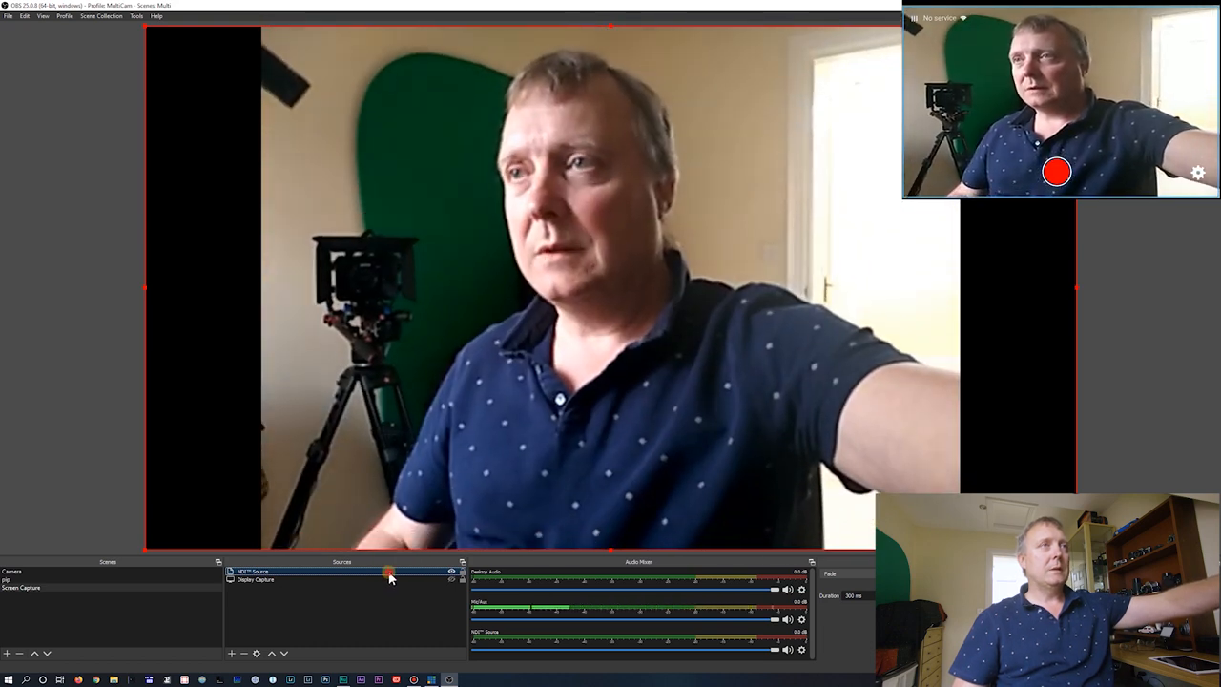
- Reopen the NDI Source properties, apply Normal (safe) latency, and test the feed
double_click(255, 571)
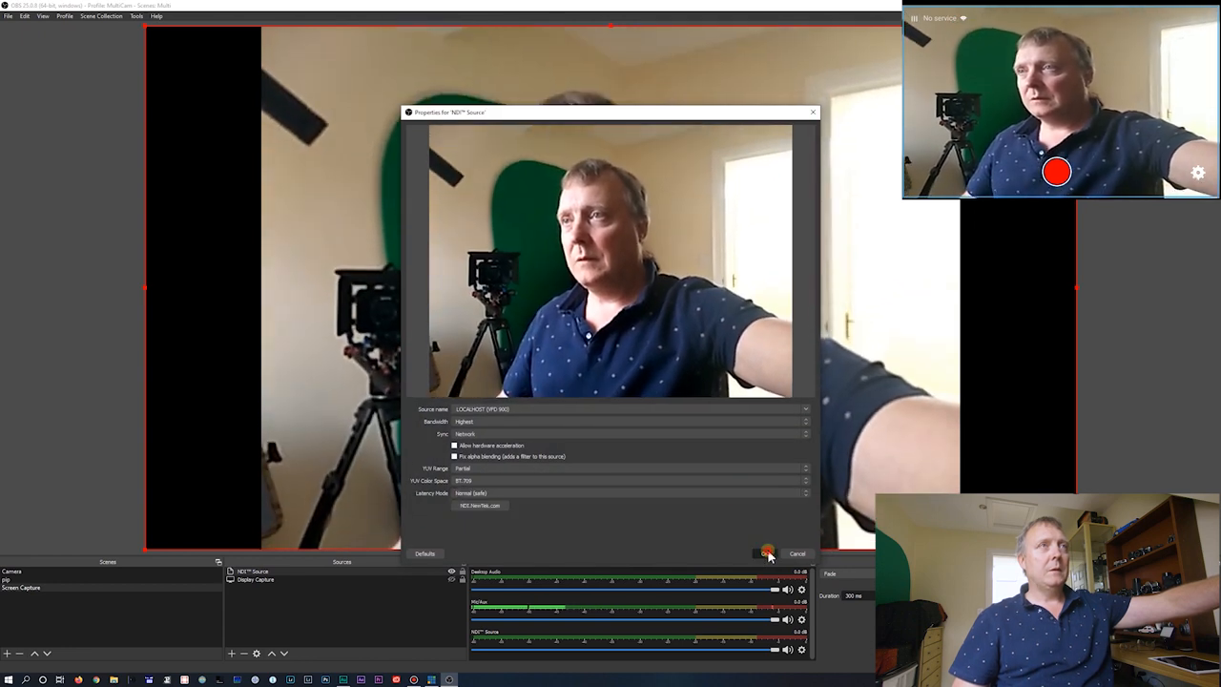
left_click(769, 554)
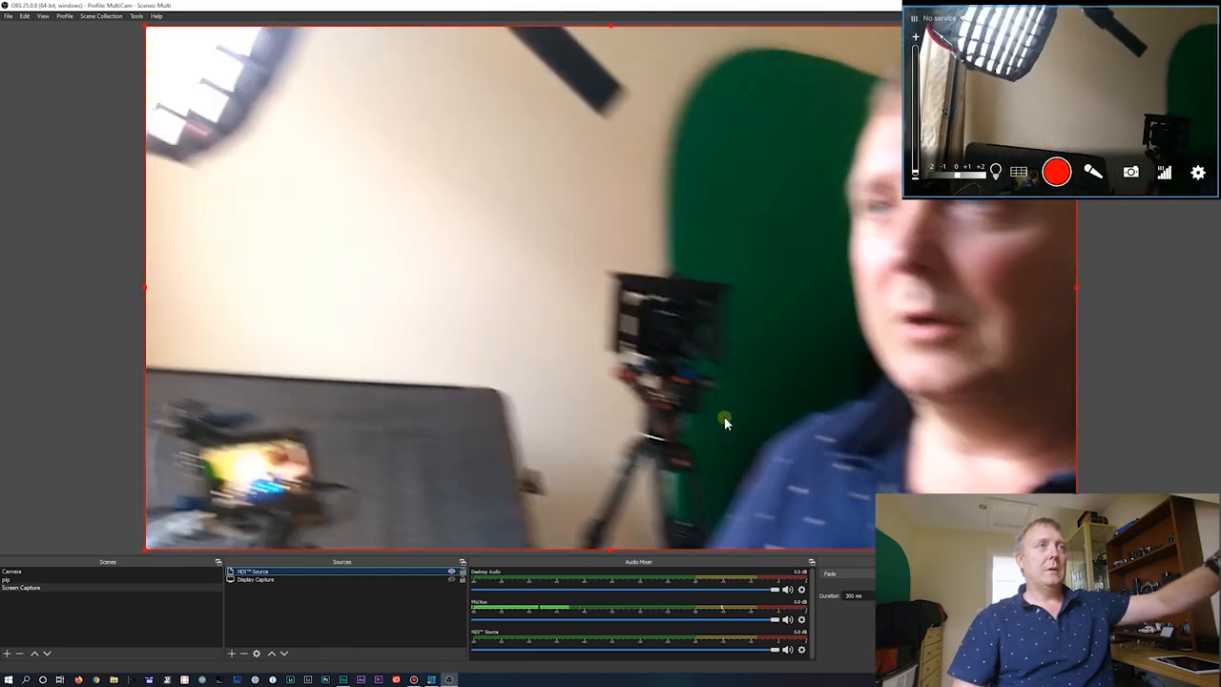
left_click(1056, 172)
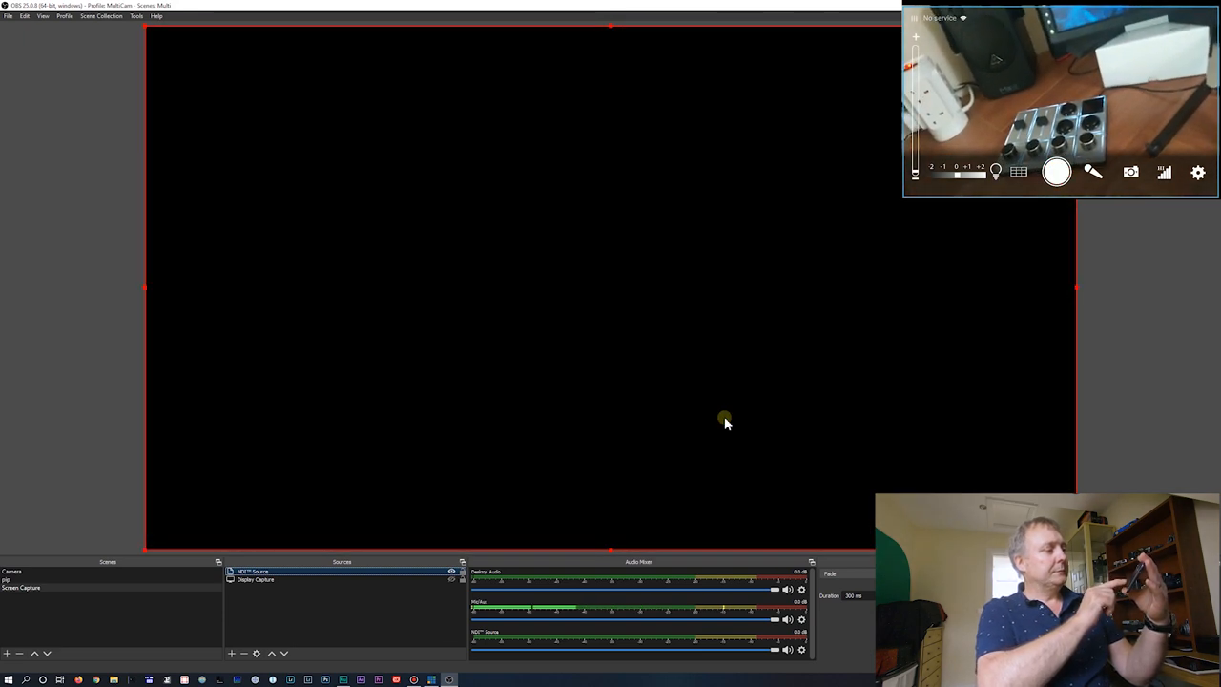